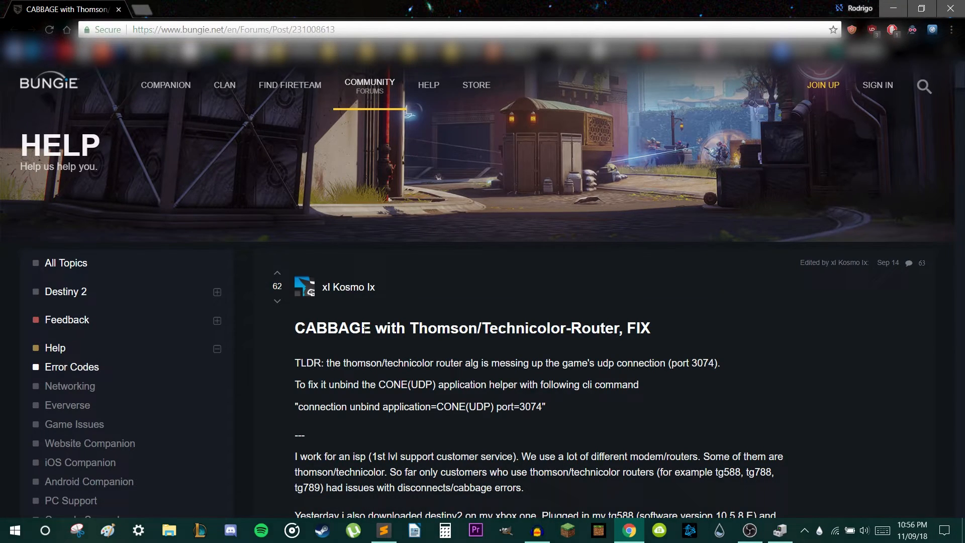
mouse_move(352, 298)
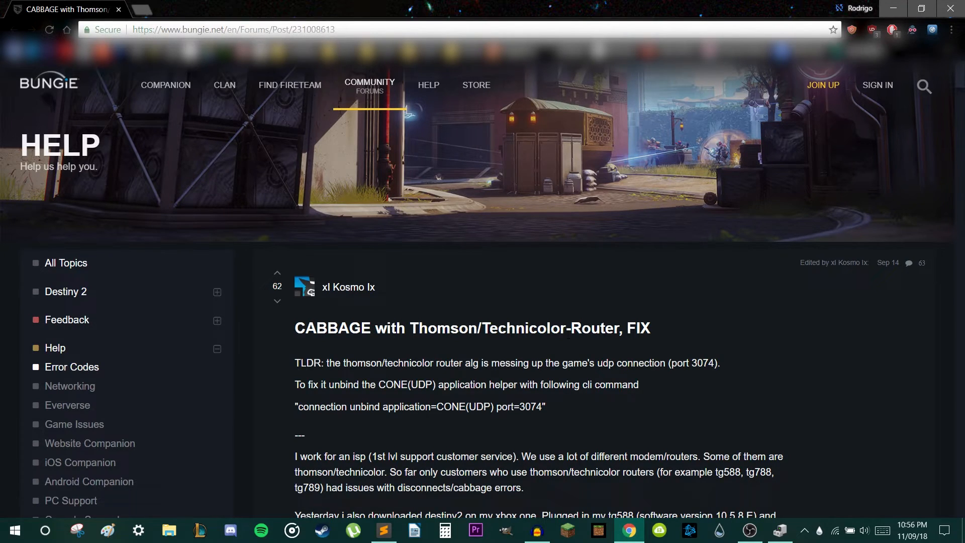
mouse_move(360, 306)
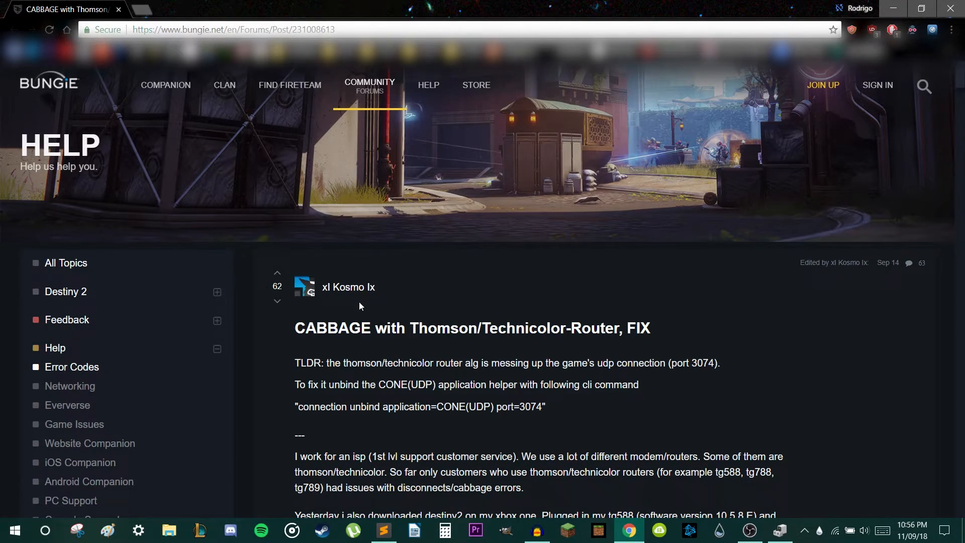
Bring the 'Cabbage error fix' notes to the front in Sublime Text and begin searching Windows for 'tel'.
scroll("down", 3)
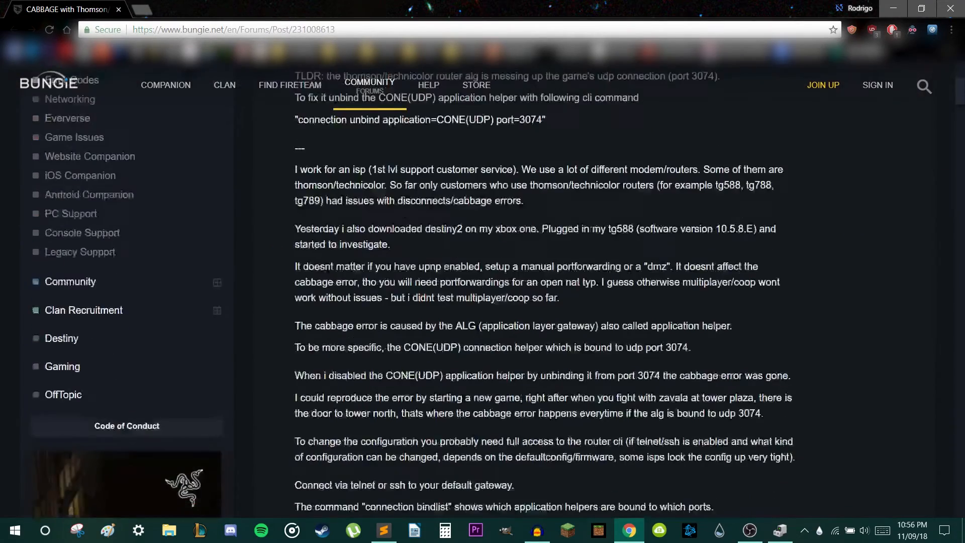
scroll("down", 3)
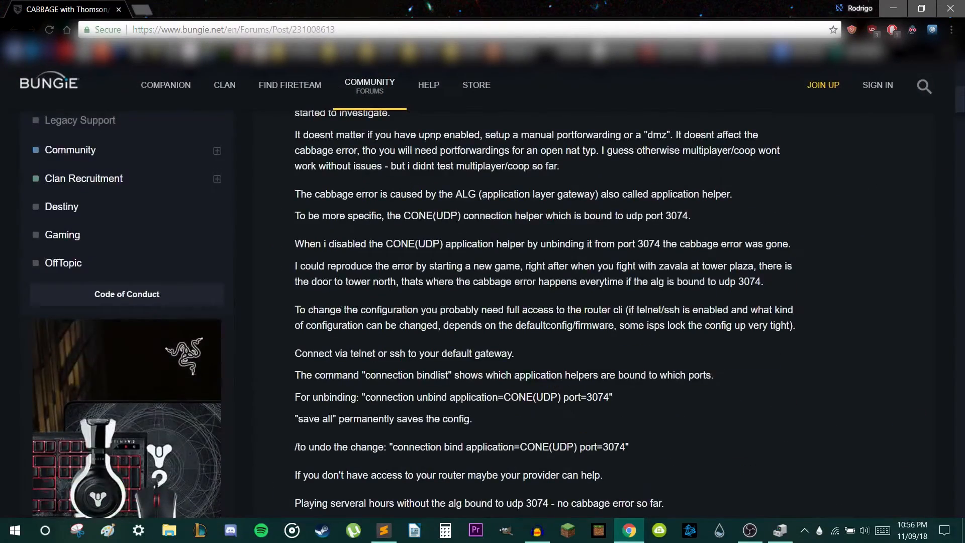
left_click(382, 530)
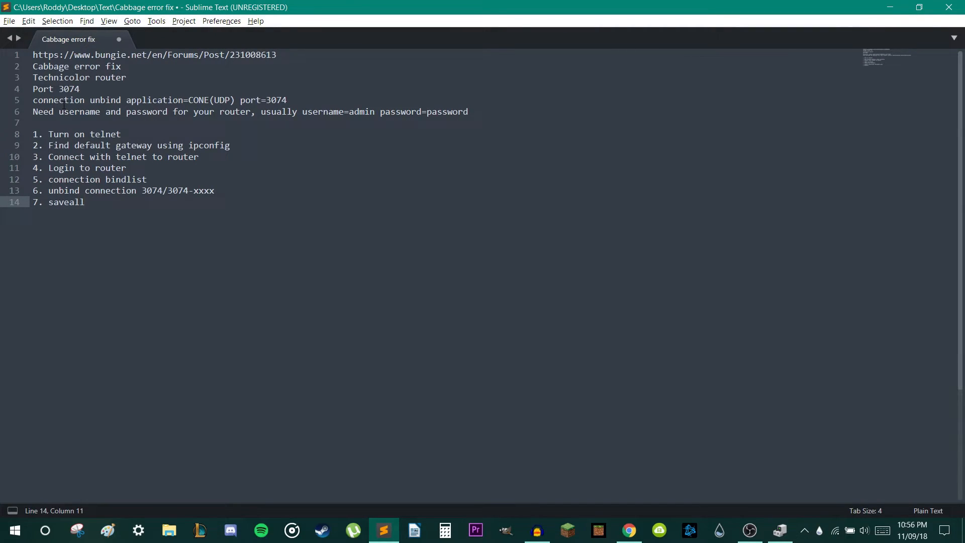
mouse_move(190, 172)
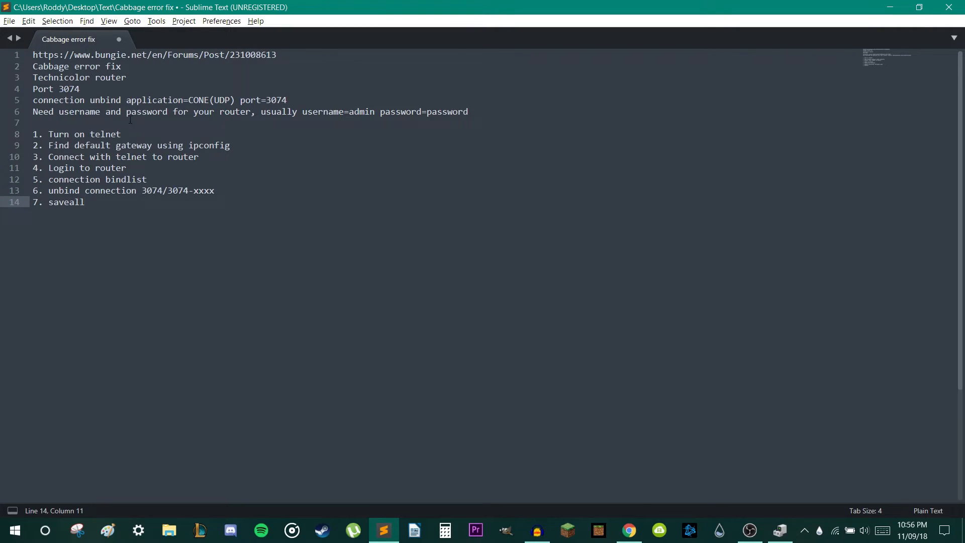
mouse_move(323, 117)
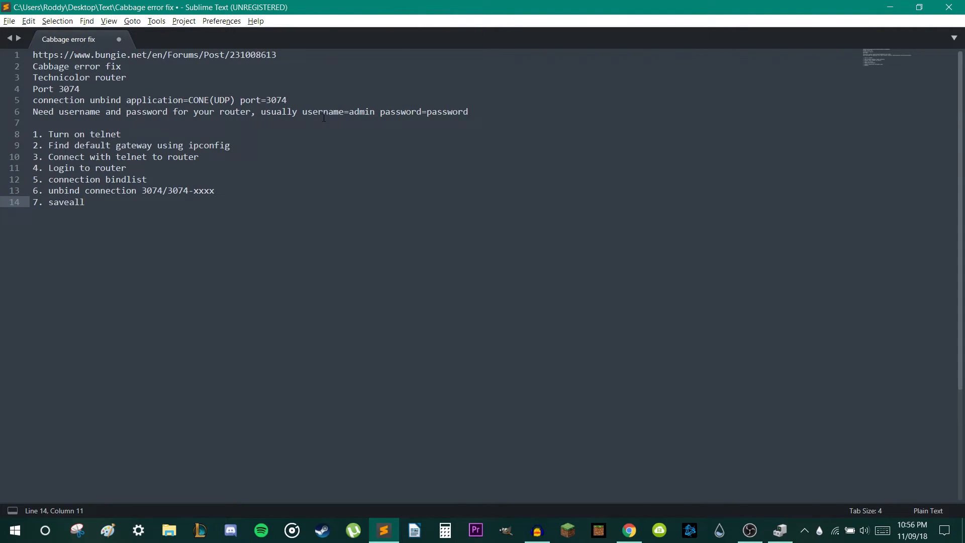
left_click(126, 168)
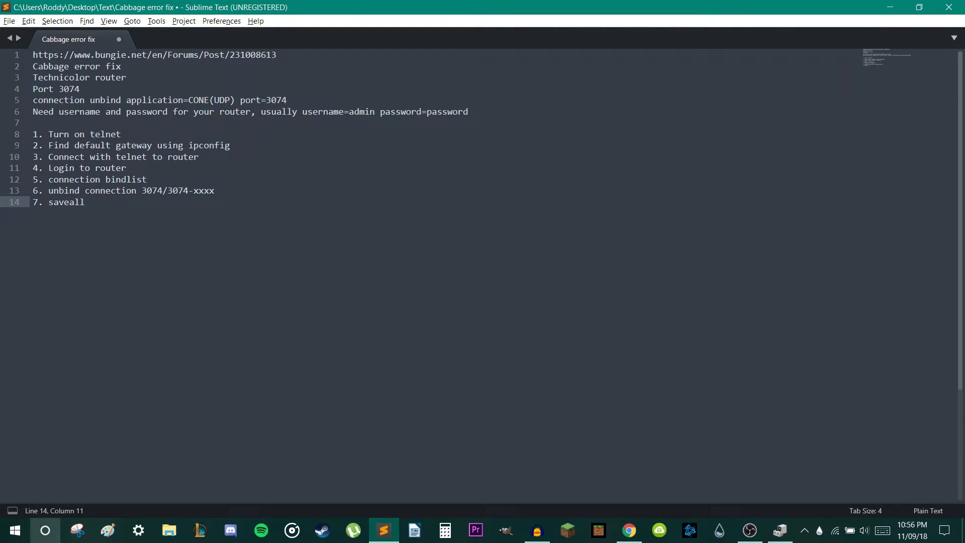
type("tel")
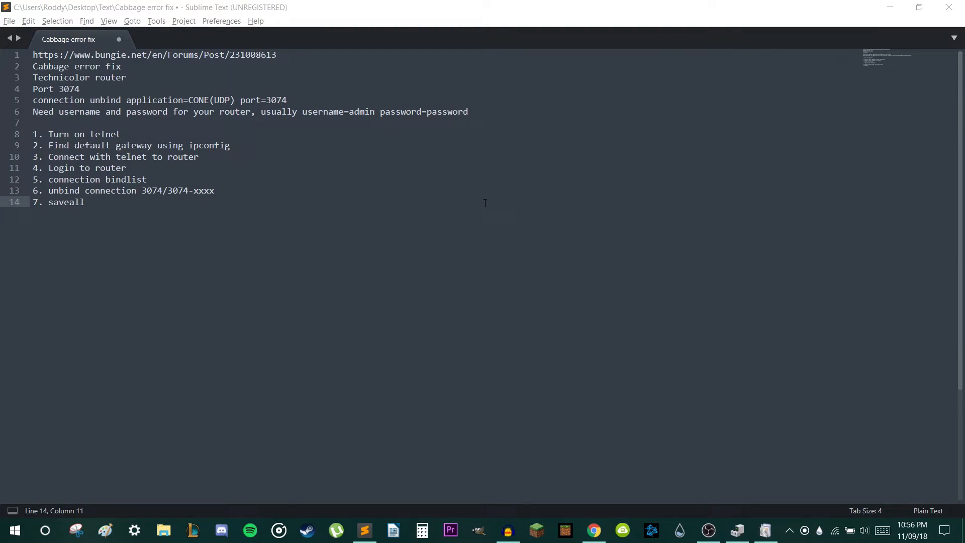
Enable the Telnet Client feature in Windows Features and confirm the completed change.
left_click(780, 529)
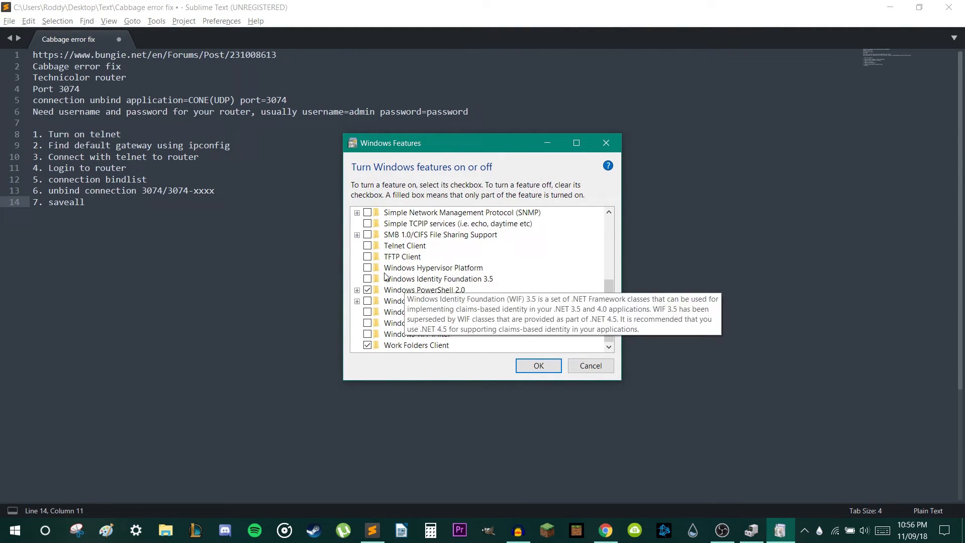
left_click(368, 246)
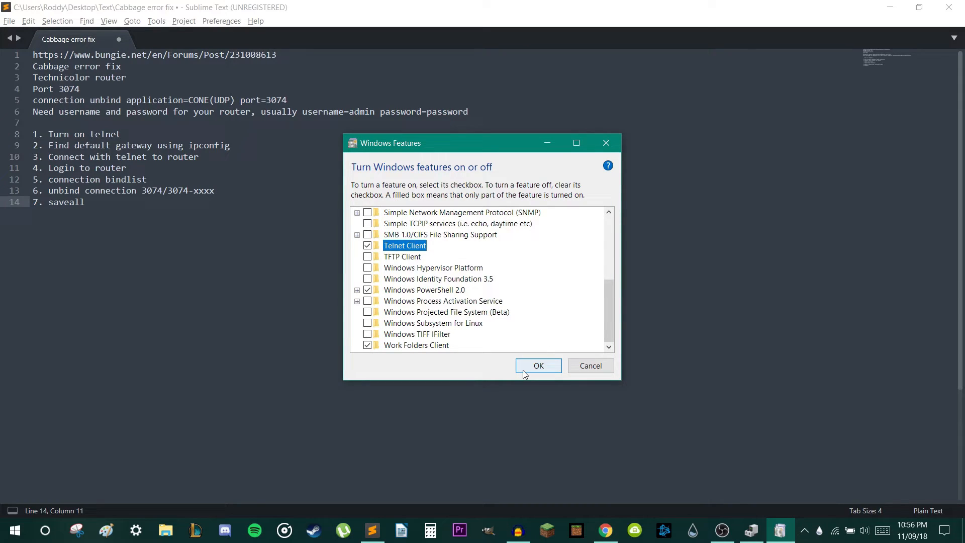
left_click(537, 364)
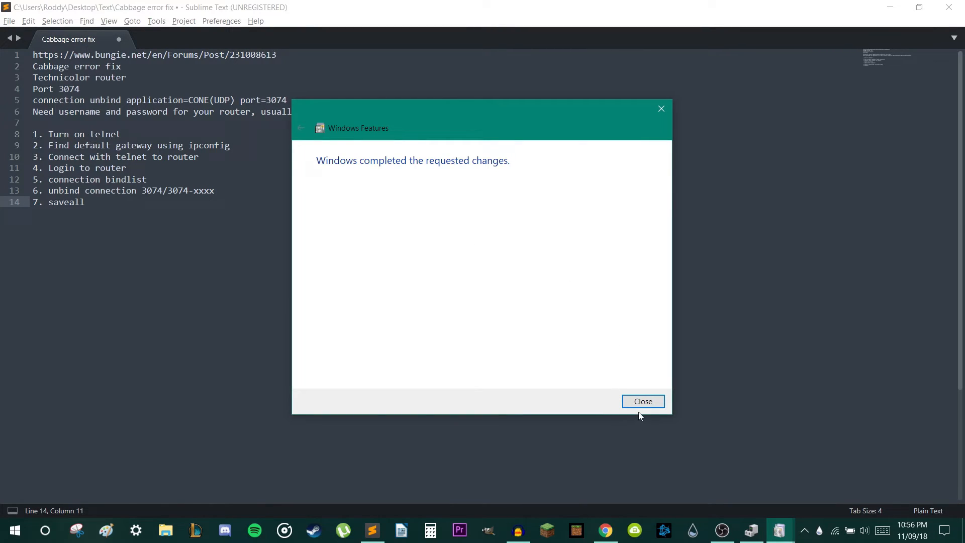
left_click(642, 401)
type("c")
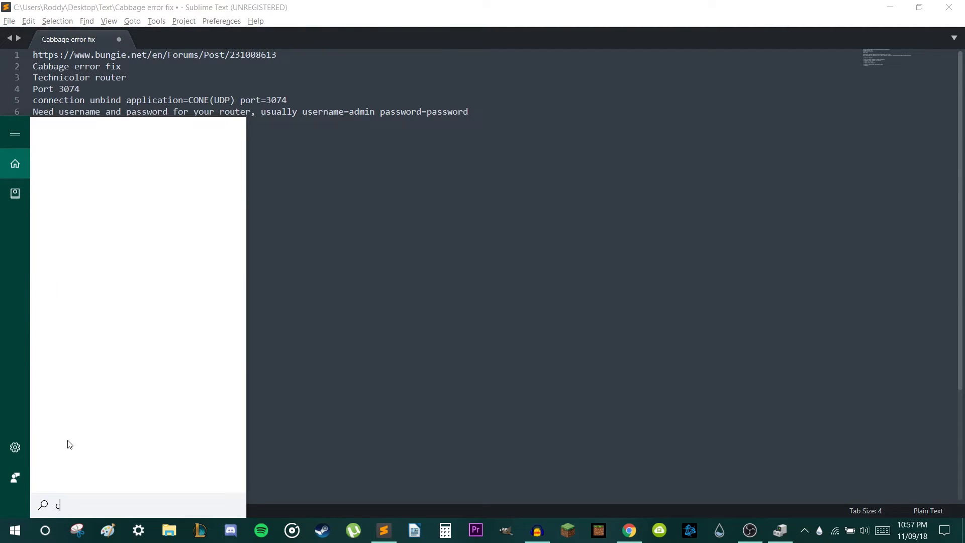
Launch Command Prompt and run ipconfig to find the default gateway 192.168.1.254.
type("md")
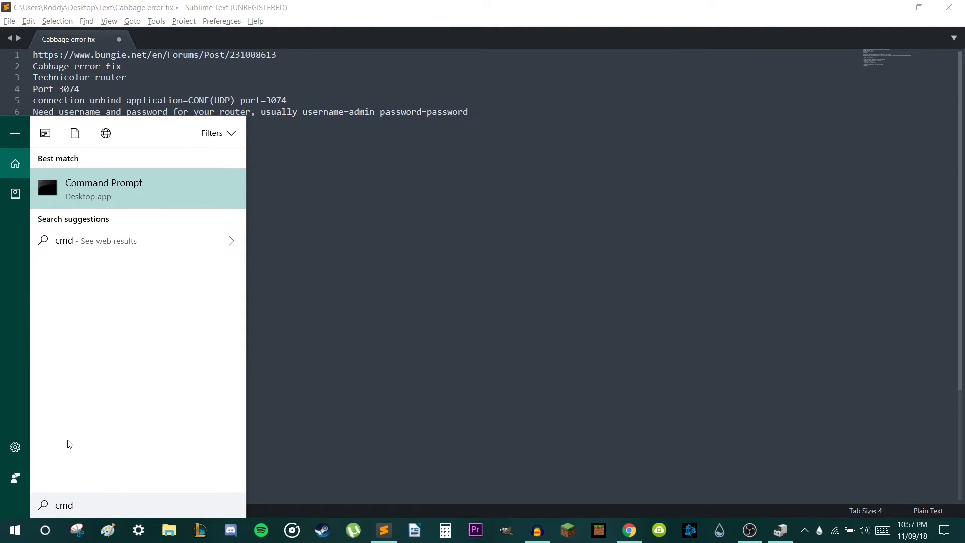
left_click(103, 188)
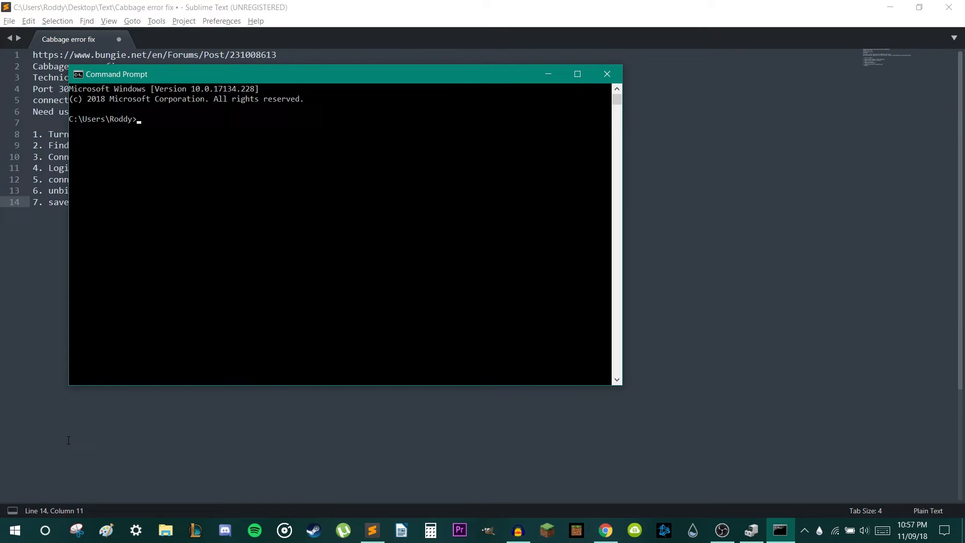
type("ipconfig")
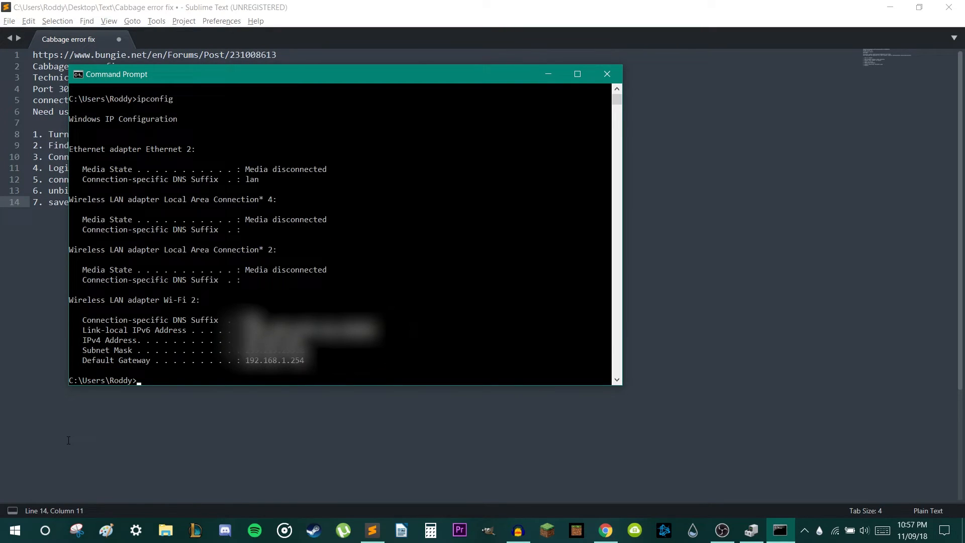
mouse_move(307, 365)
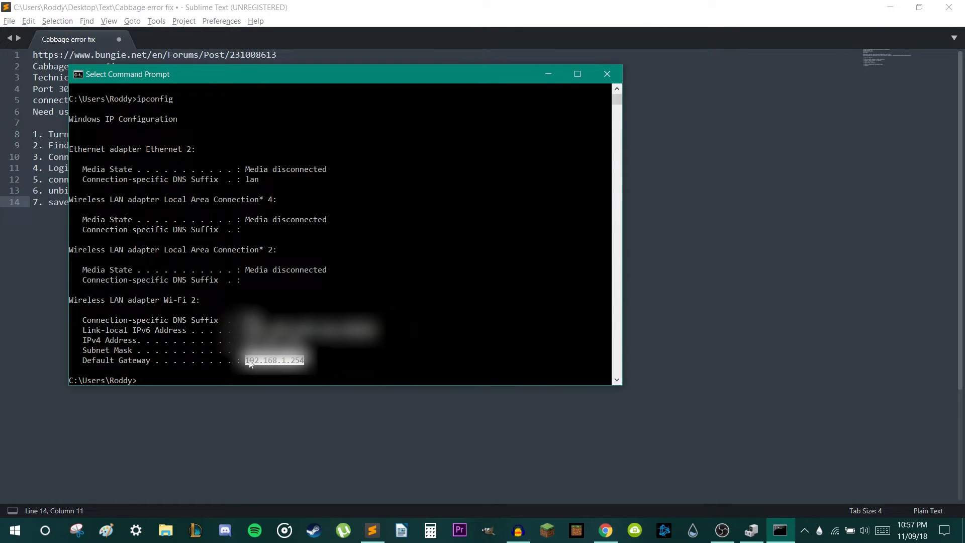
Start a telnet session to the router at 192.168.1.254.
type("t")
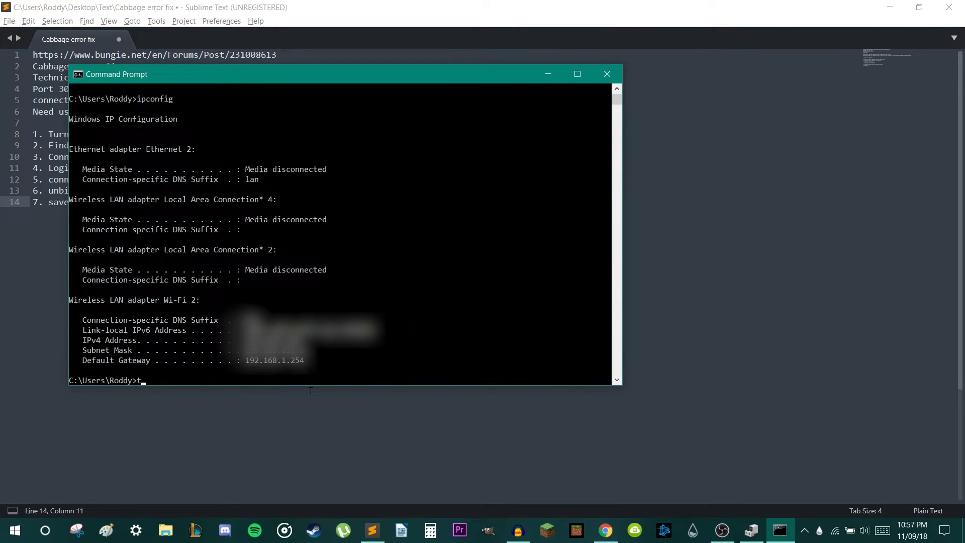
type("elnet")
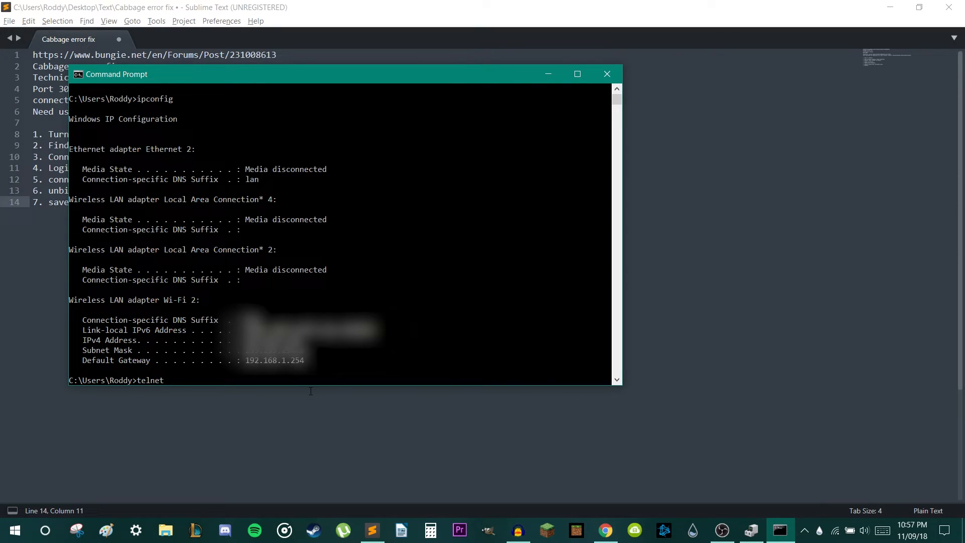
type("192")
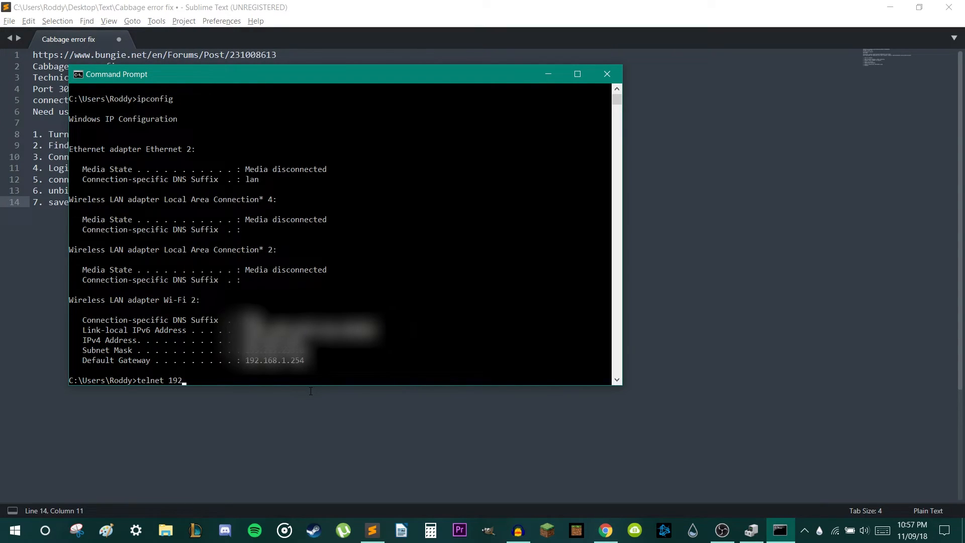
type(".1")
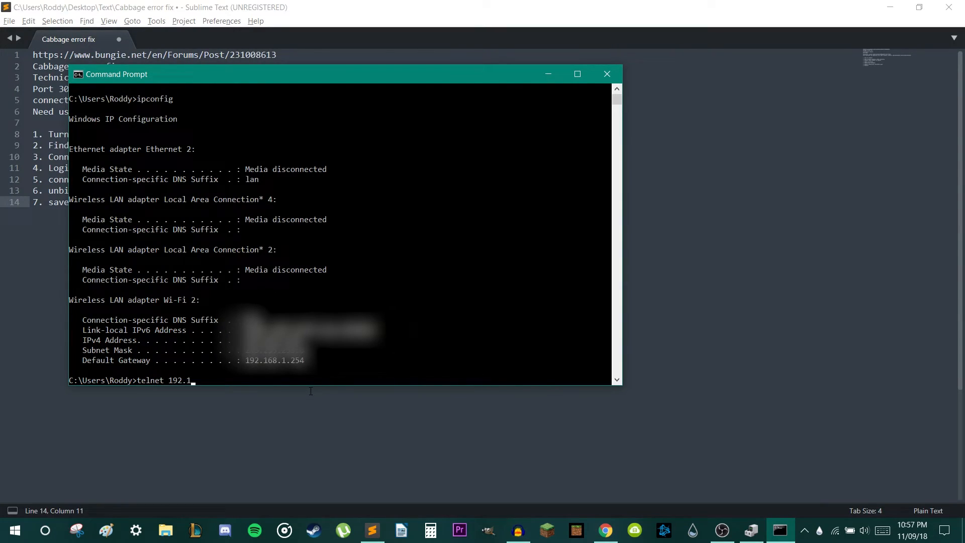
type("68")
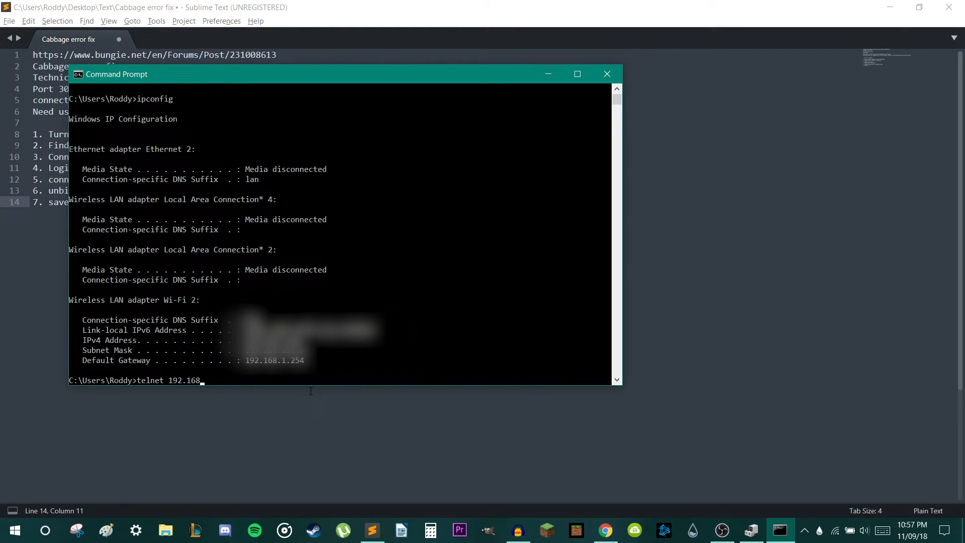
type(".1")
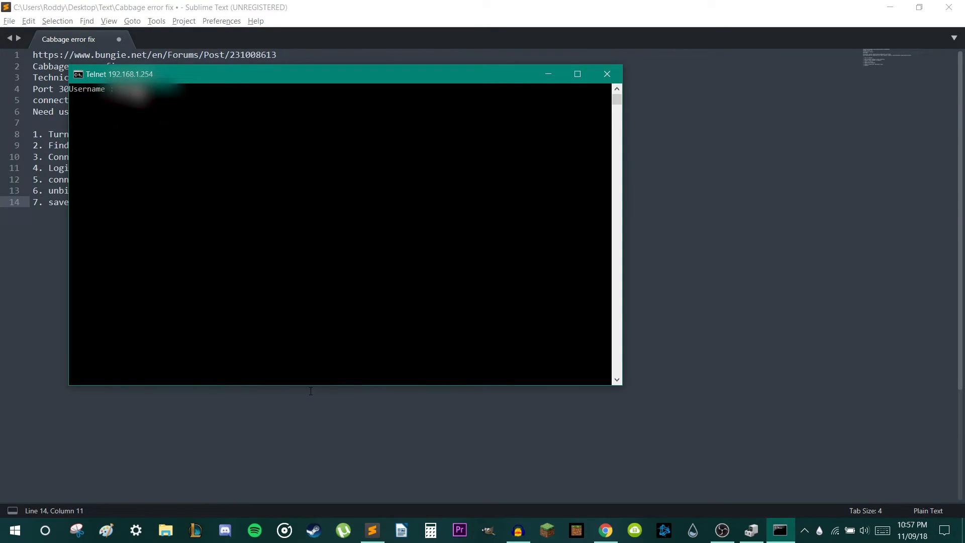
Log into the Technicolor router and list its connection bindlist showing CONE(UDP) on port 3074.
key("enter")
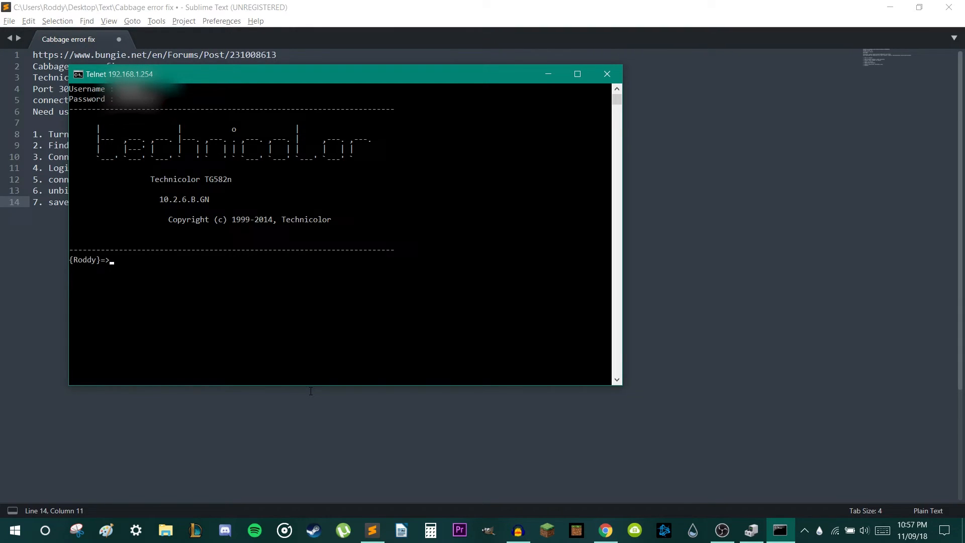
type("connection bindlist")
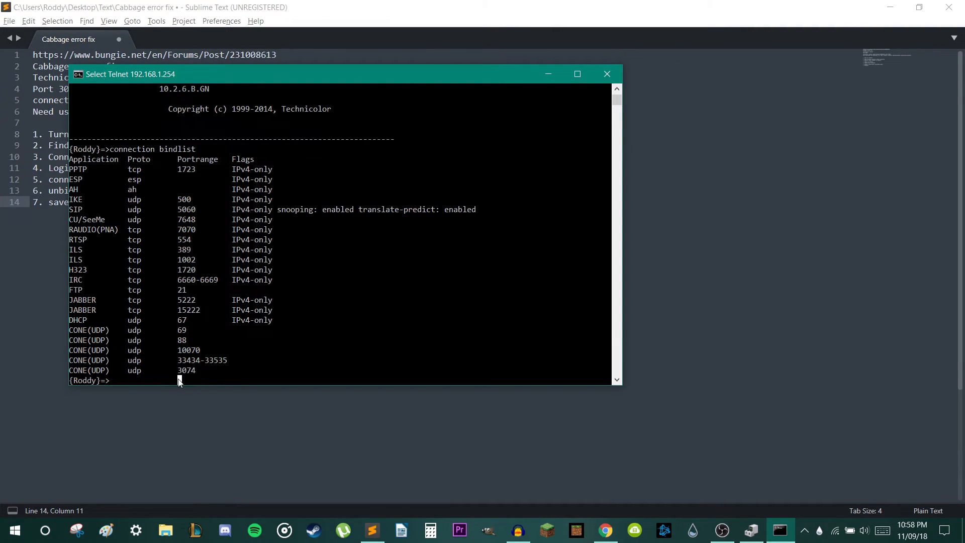
mouse_move(354, 110)
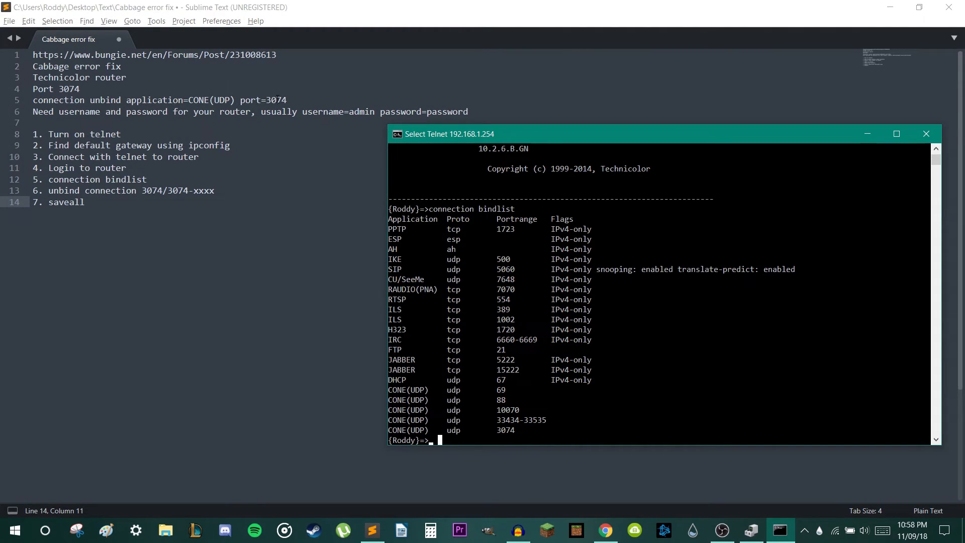
Run connection unbind application=CONE(UDP) port=3074 to remove the binding.
type("con")
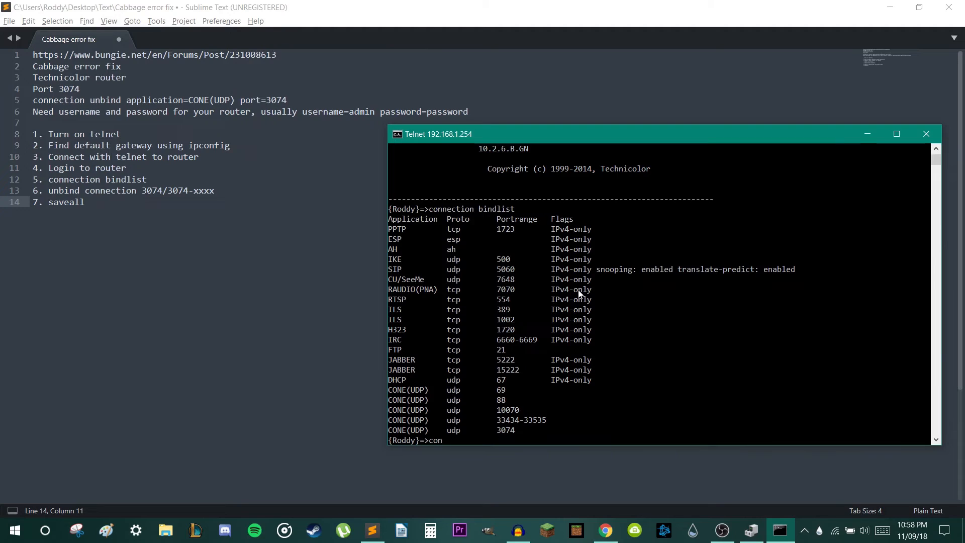
type("nection")
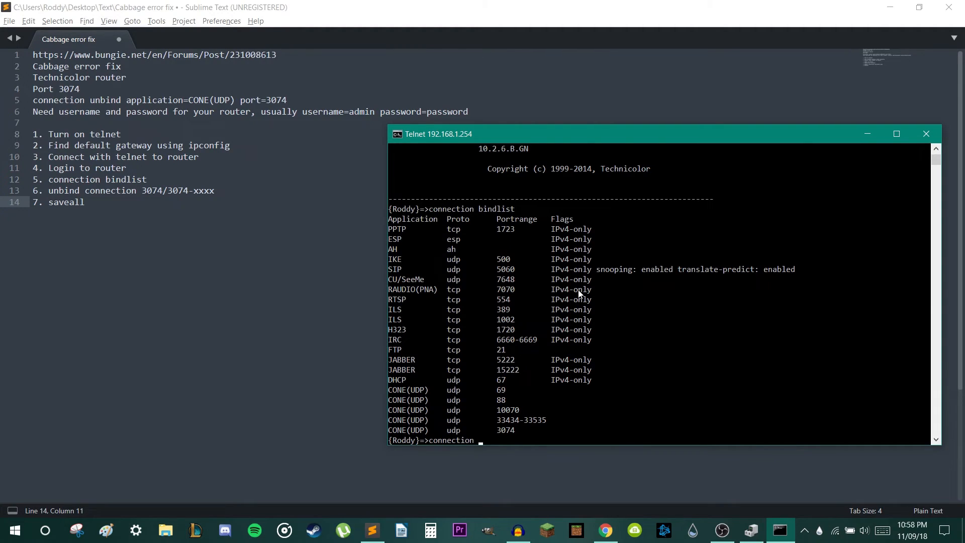
type("unbind ap")
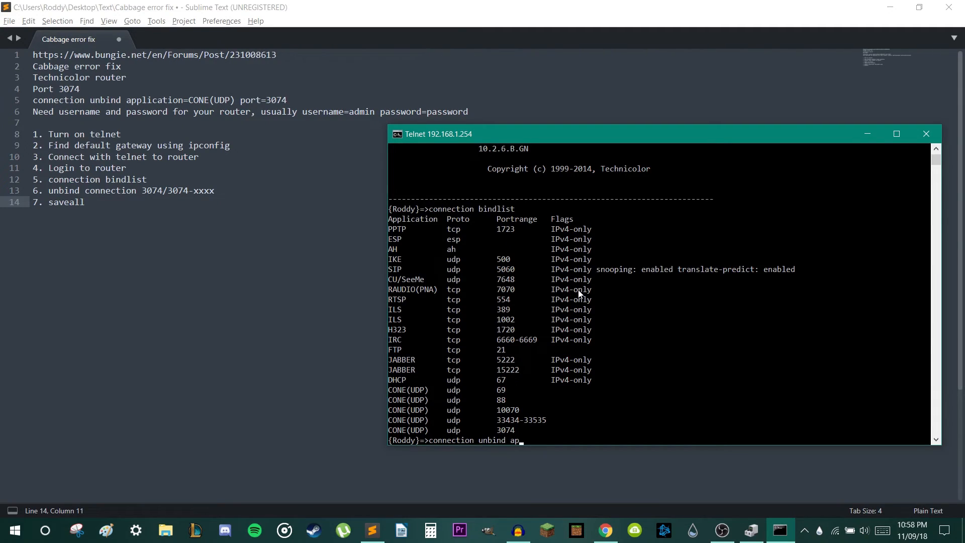
type("pli")
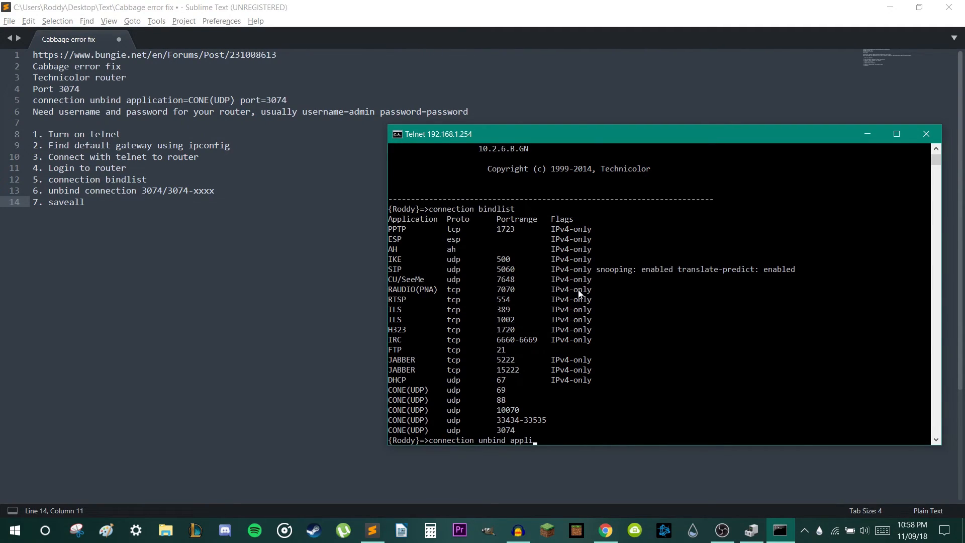
type("cation")
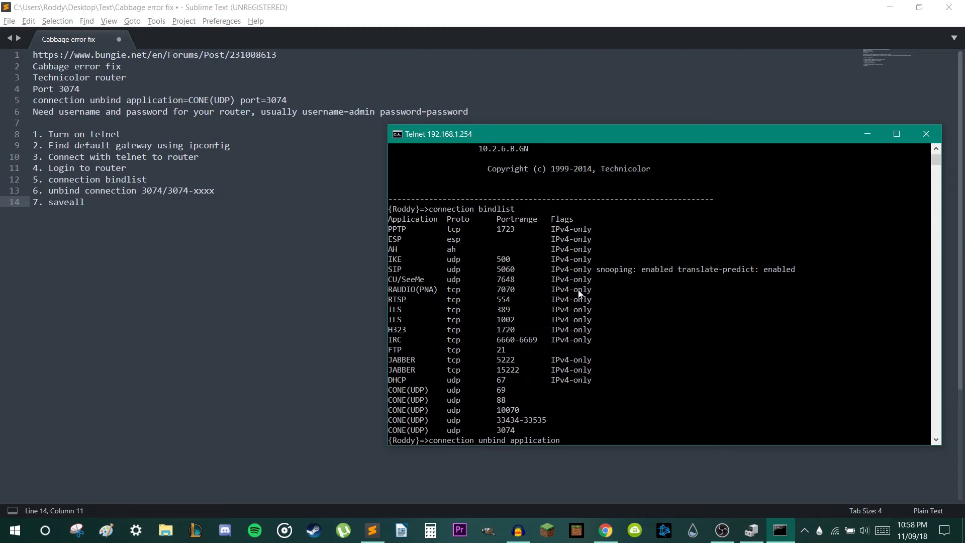
type("=")
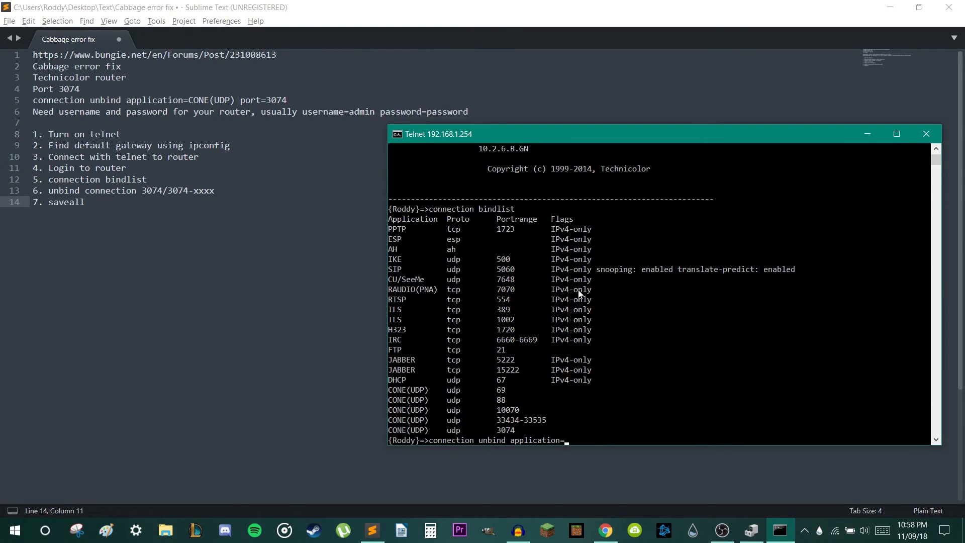
type("CONE")
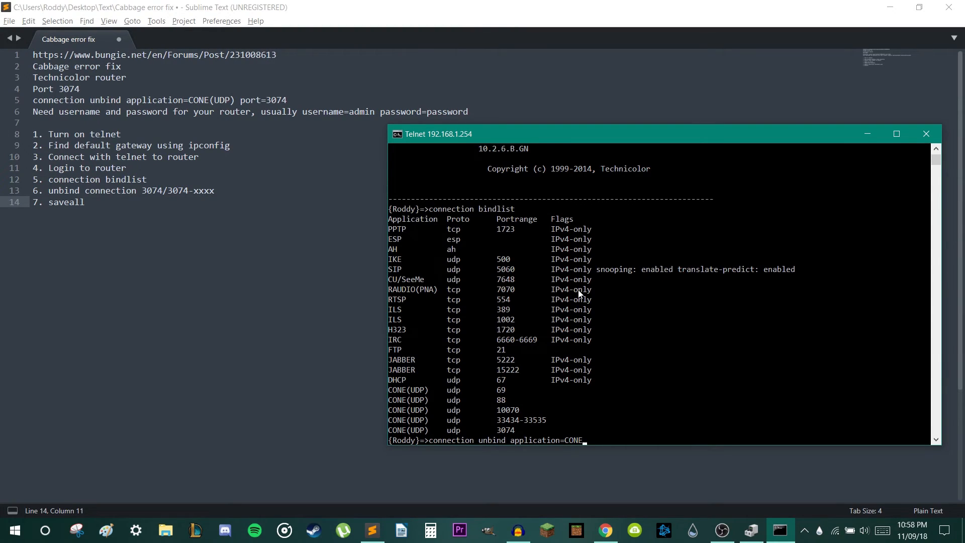
type("(UDP")
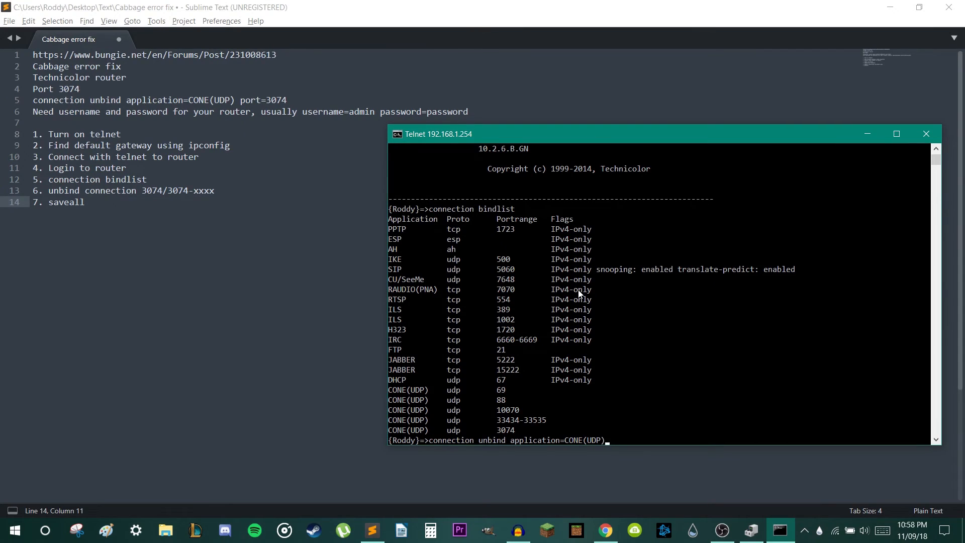
type("po")
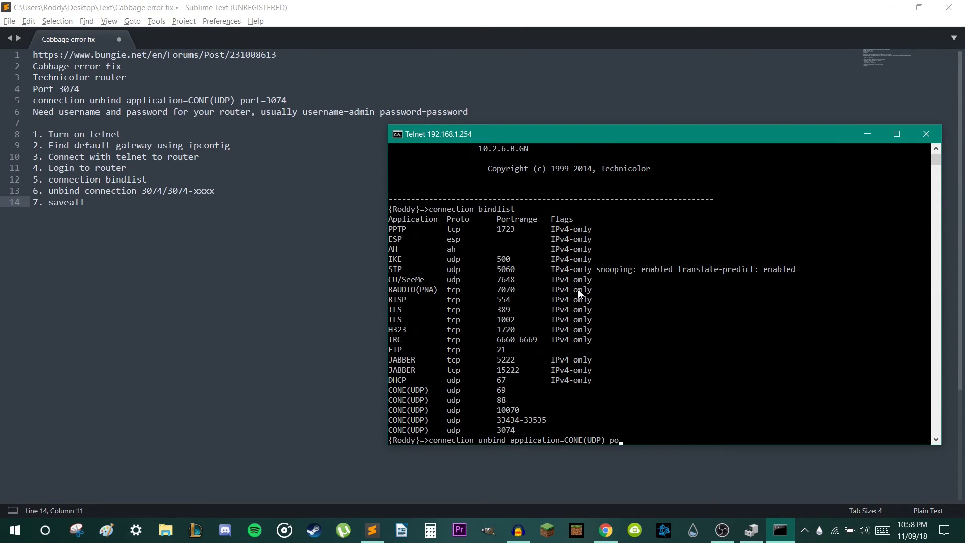
type("rt=")
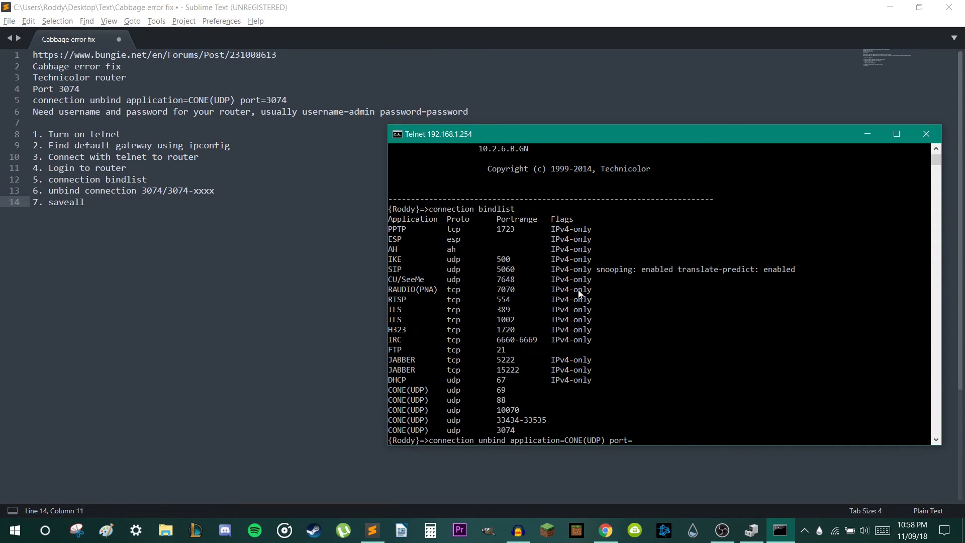
type("307")
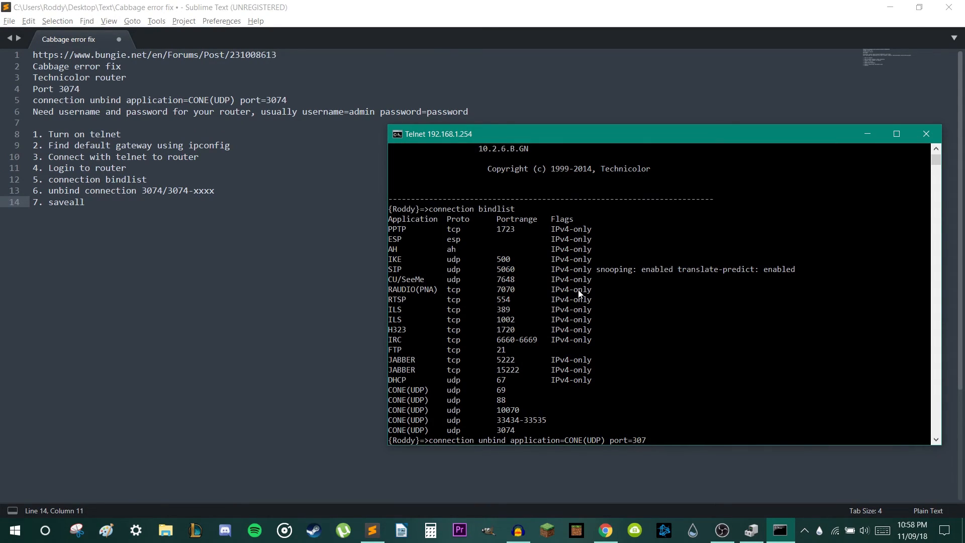
type("4")
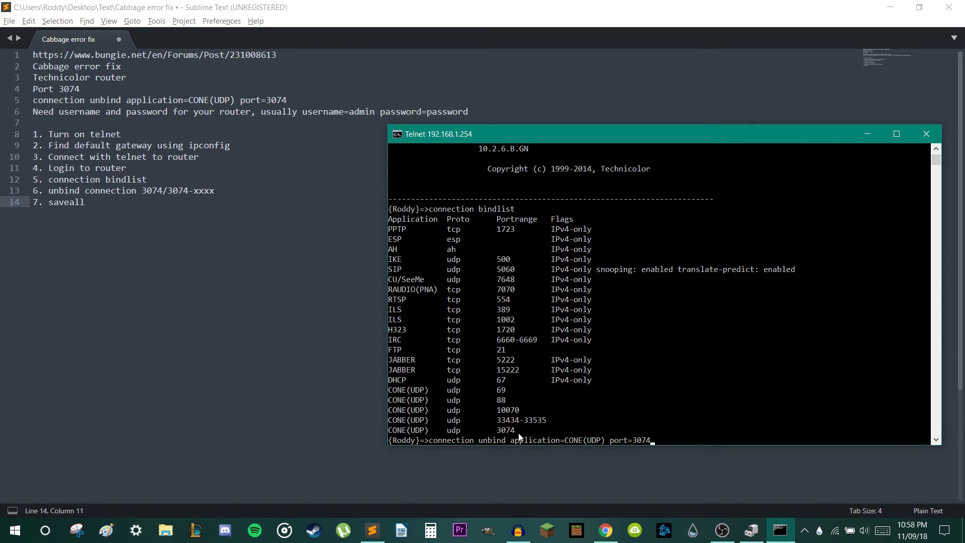
mouse_move(634, 435)
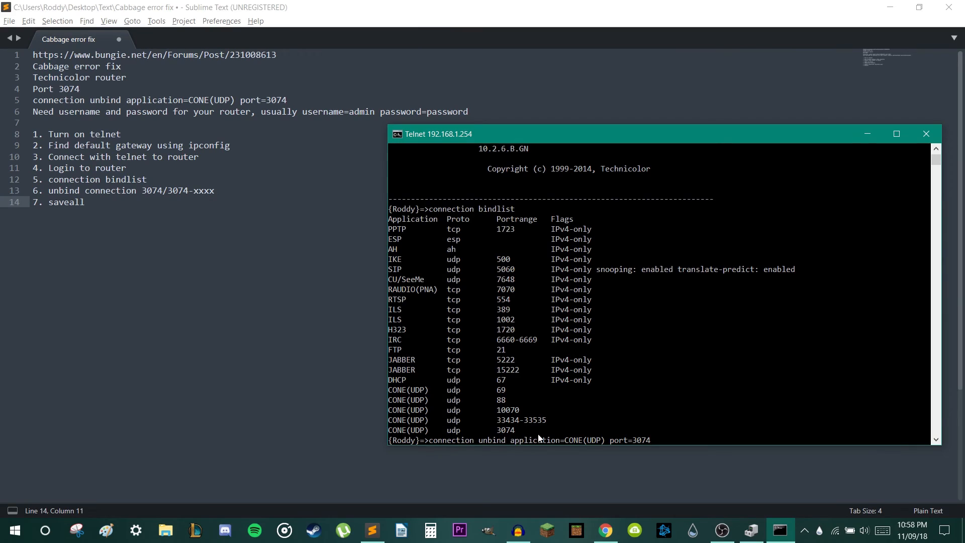
mouse_move(480, 435)
type(":connection bindlist")
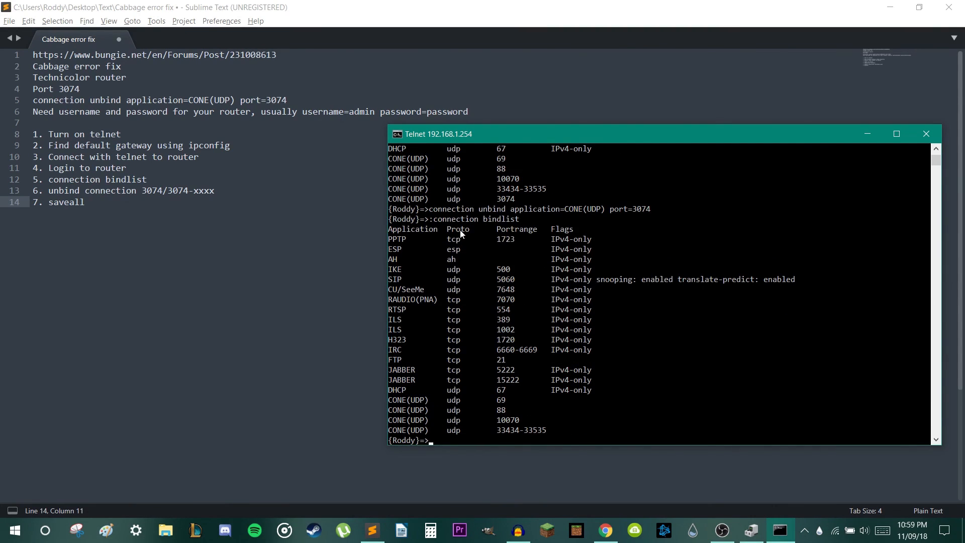
Issue saveall to keep the router configuration.
type("saveall")
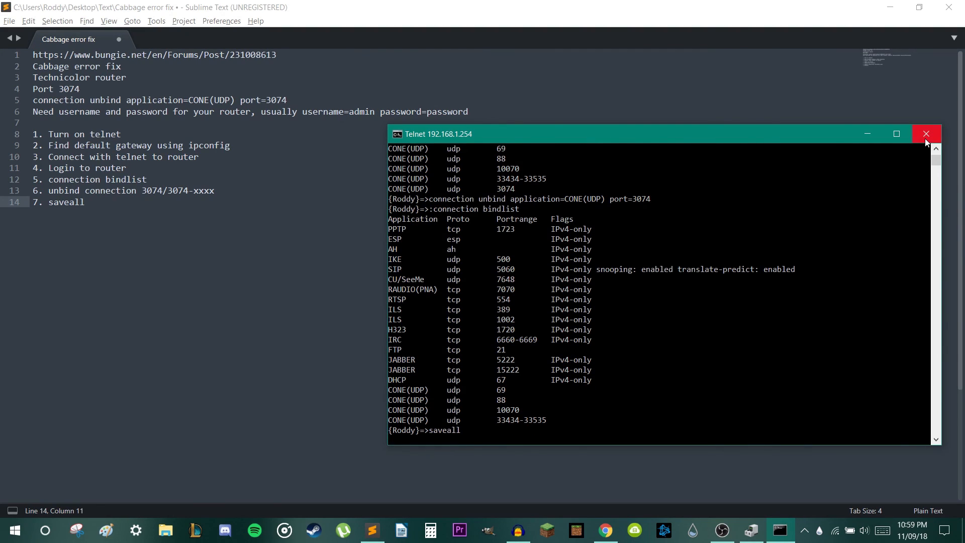
Close the telnet window and return to the Bungie forum post's unbind commands in Chrome.
left_click(925, 133)
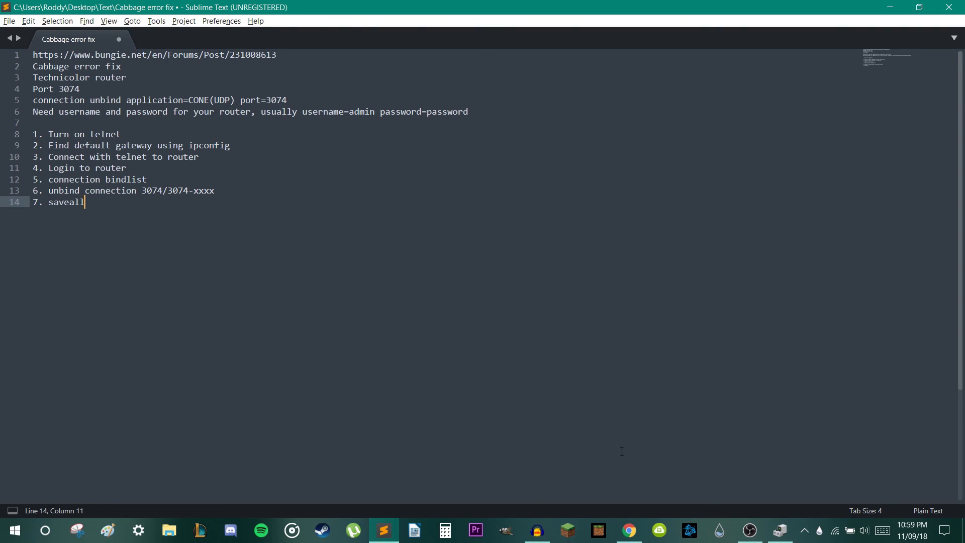
left_click(628, 530)
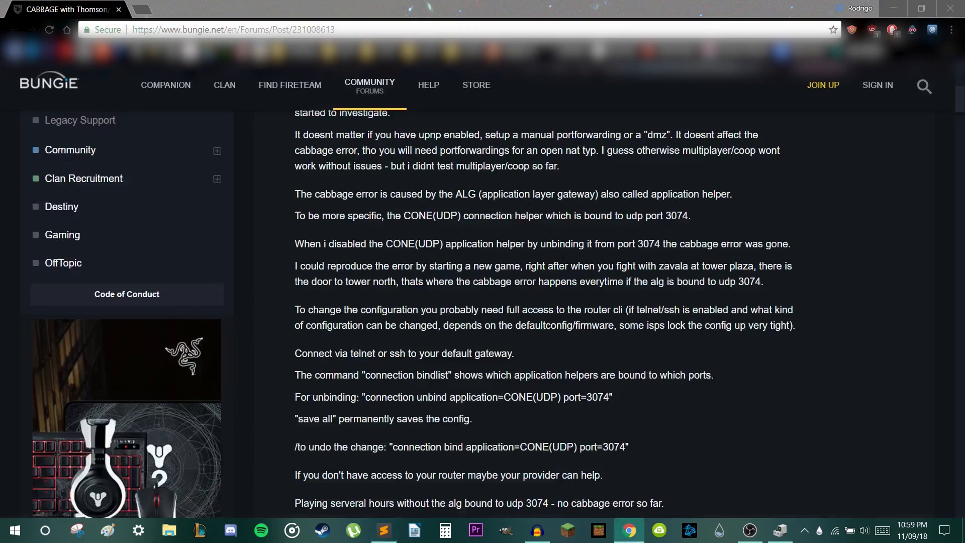
scroll("down", 3)
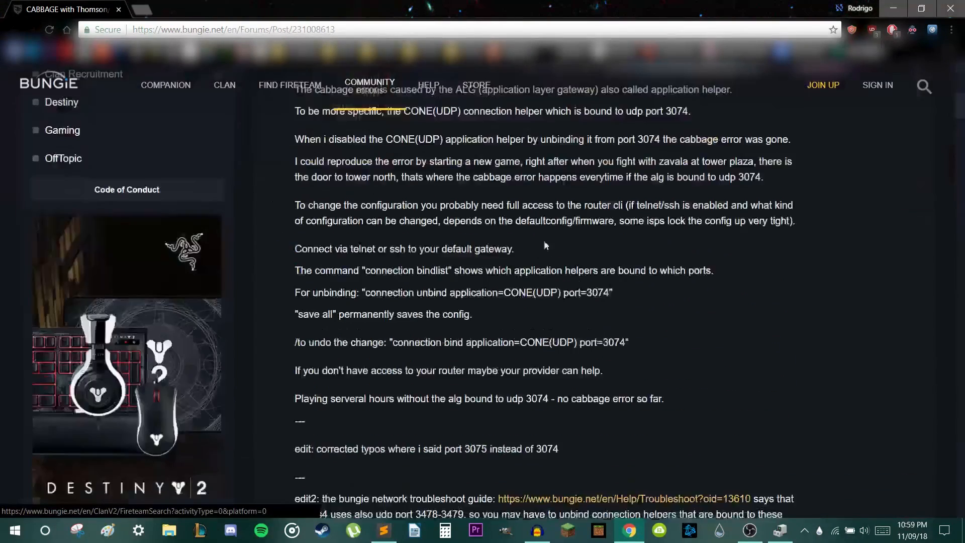